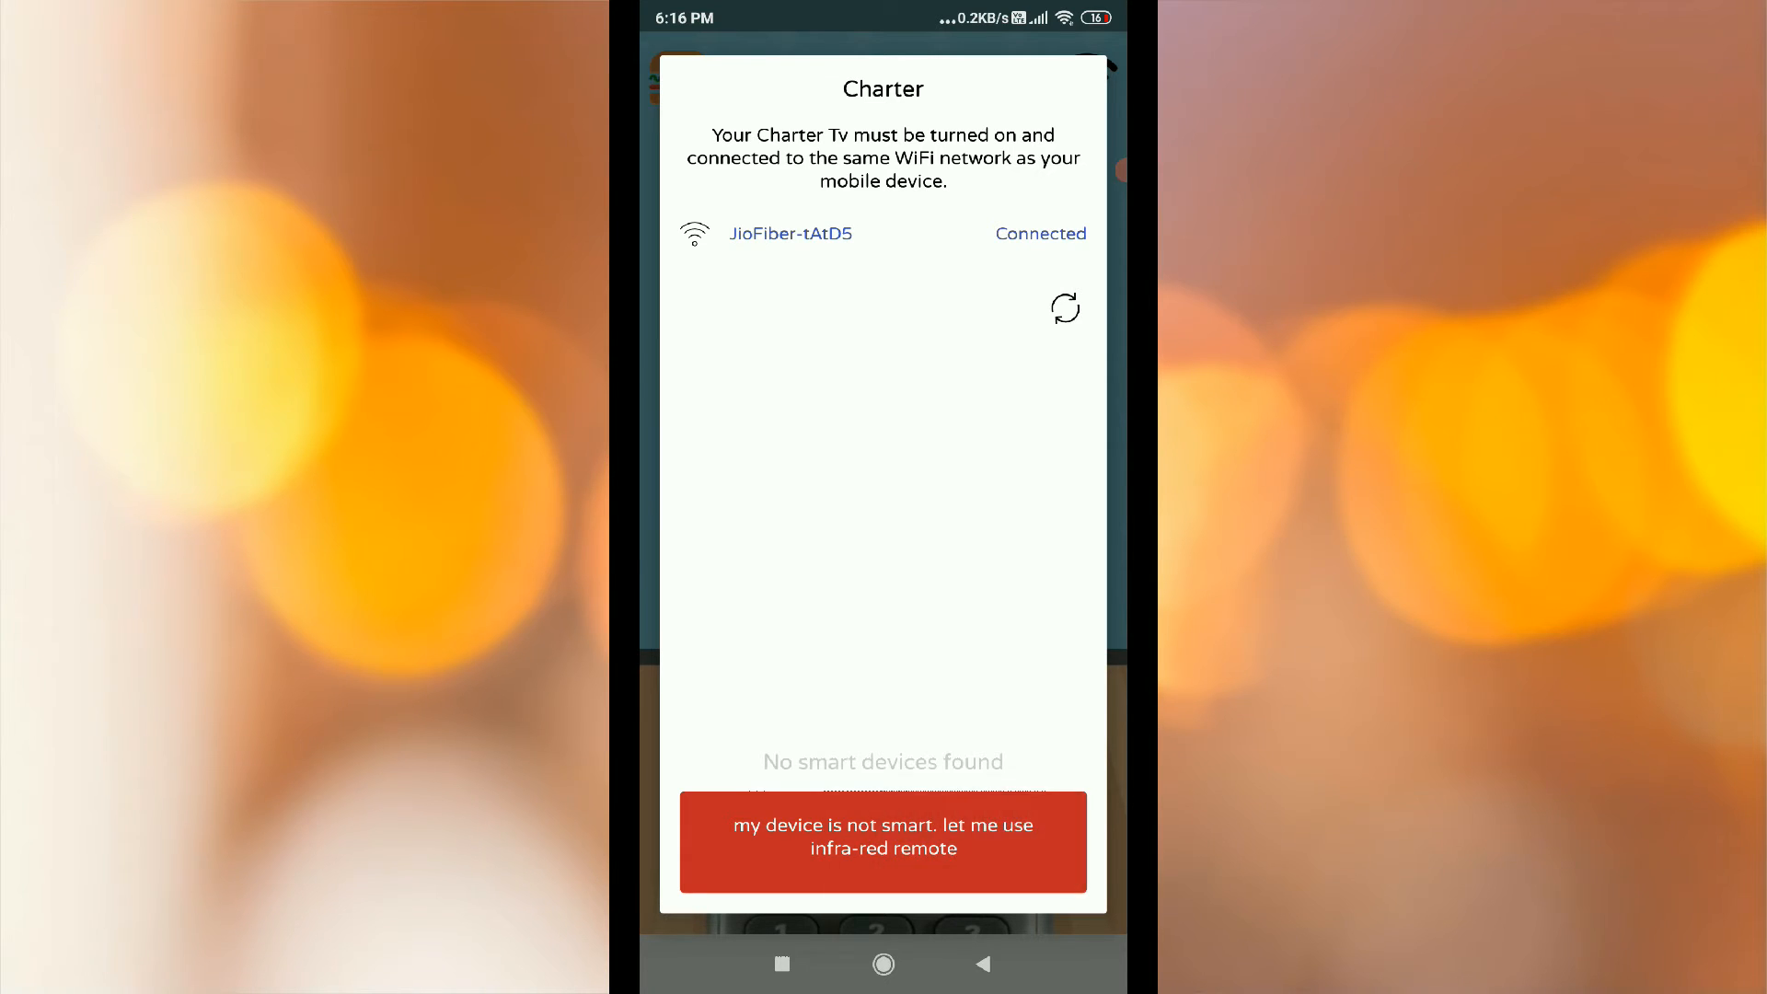
Choose 'my device is not smart' so the full infra-red virtual remote appears
click(883, 839)
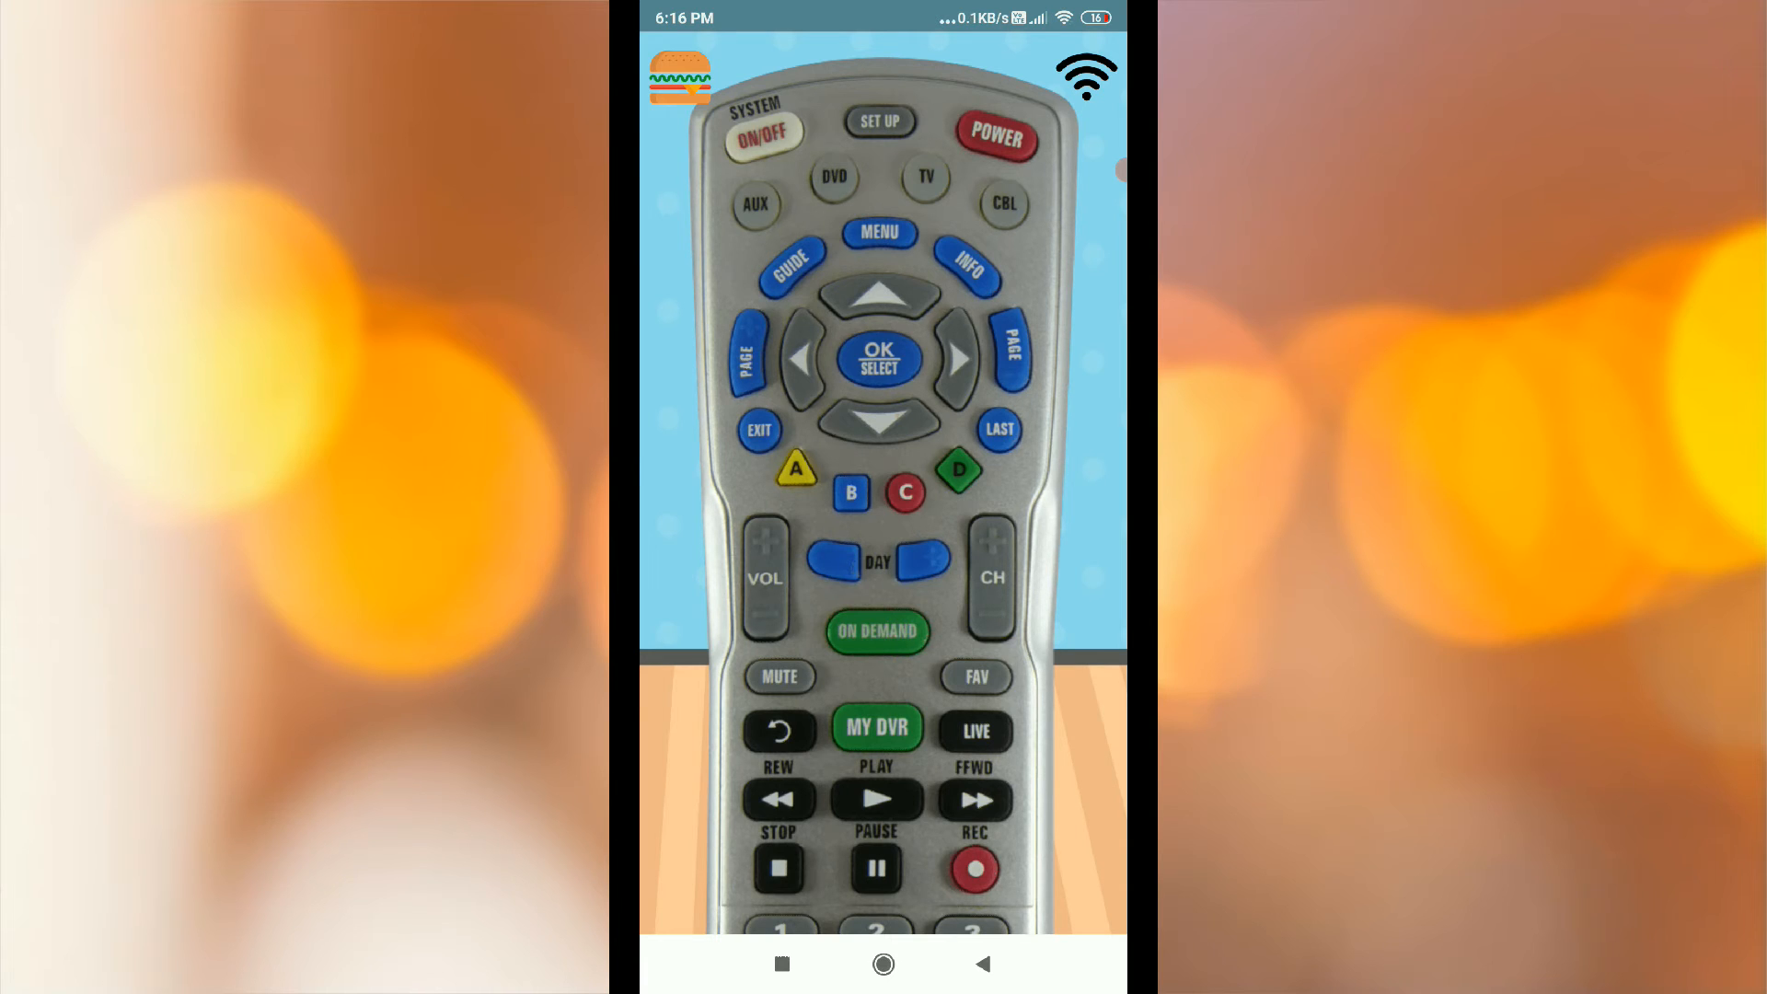
From the side menu's Main Menu, reach the 'My Remote Is Missing' report form
click(679, 76)
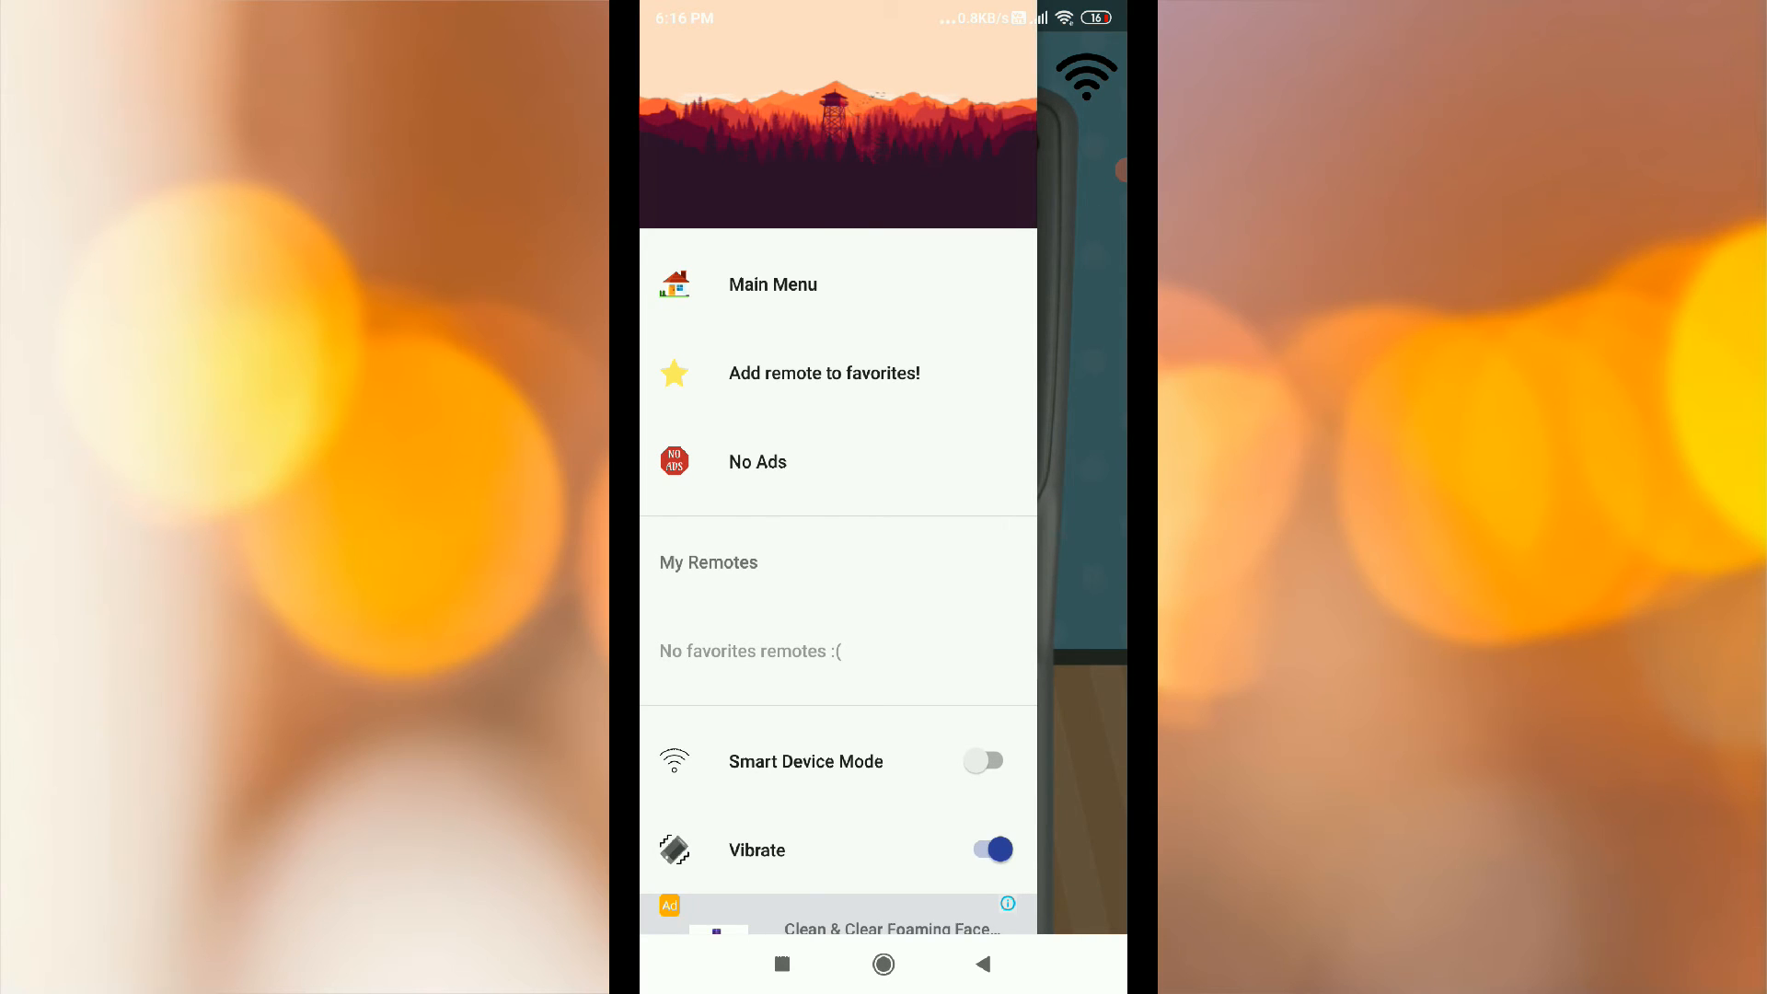
scroll(down, 3)
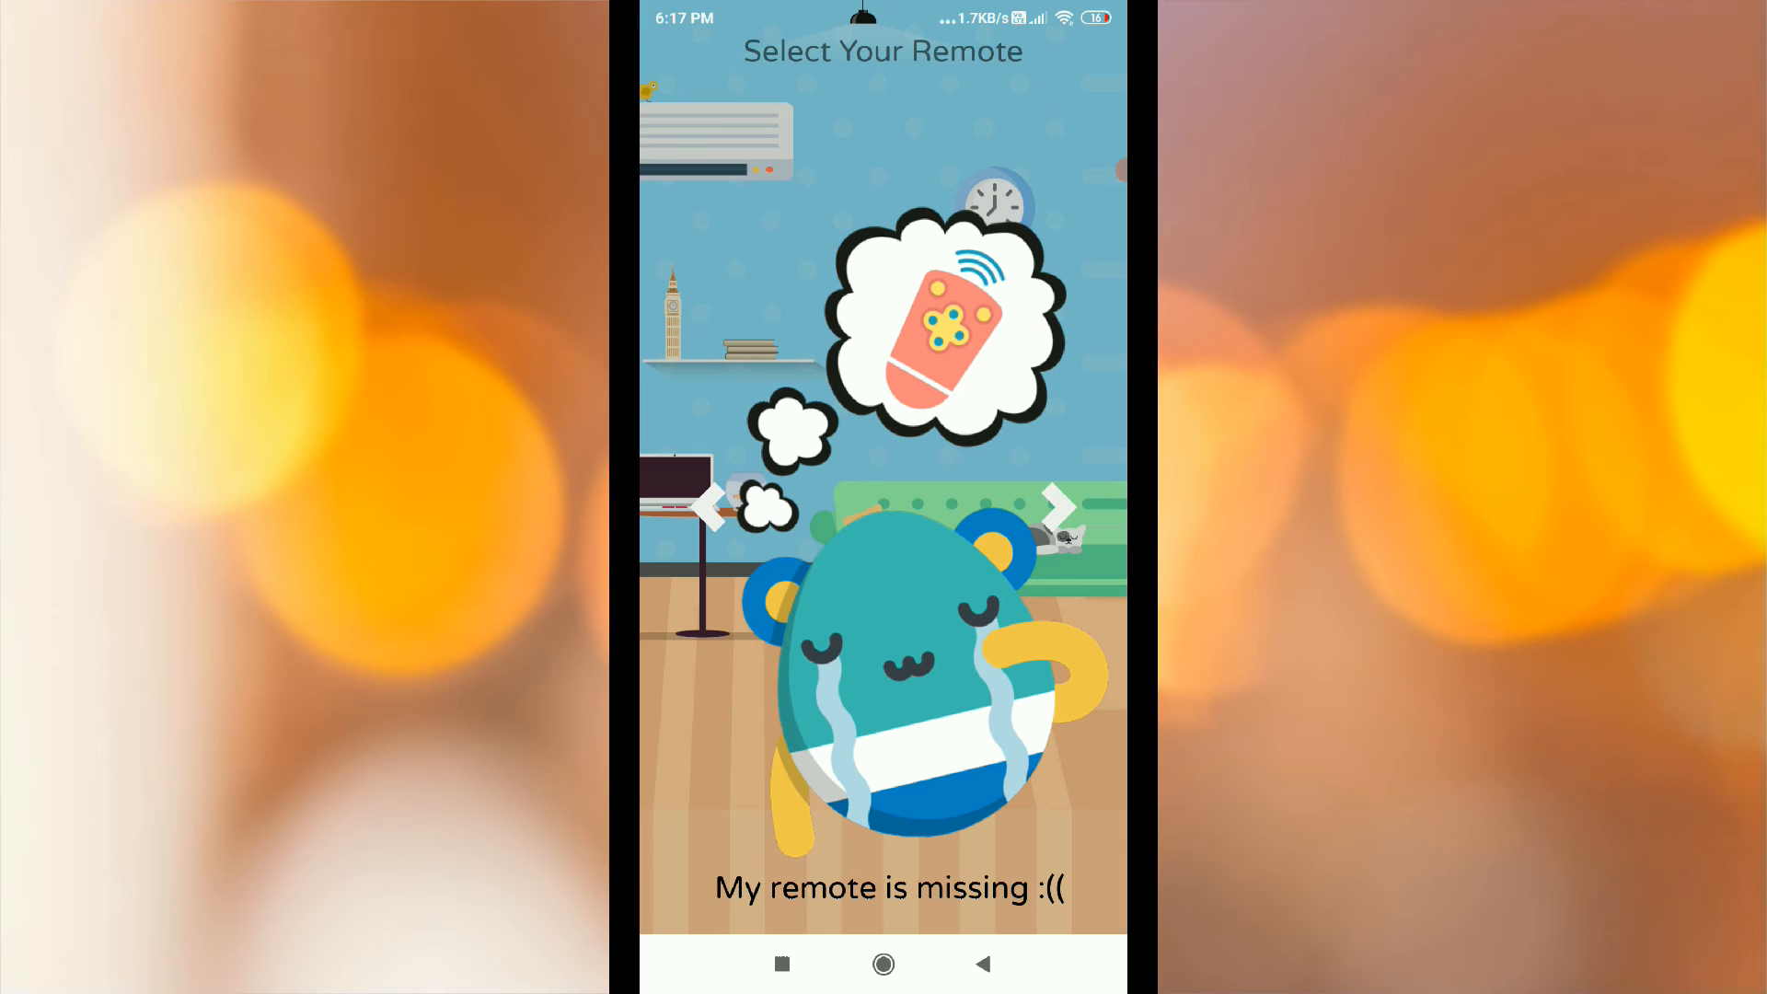
click(884, 888)
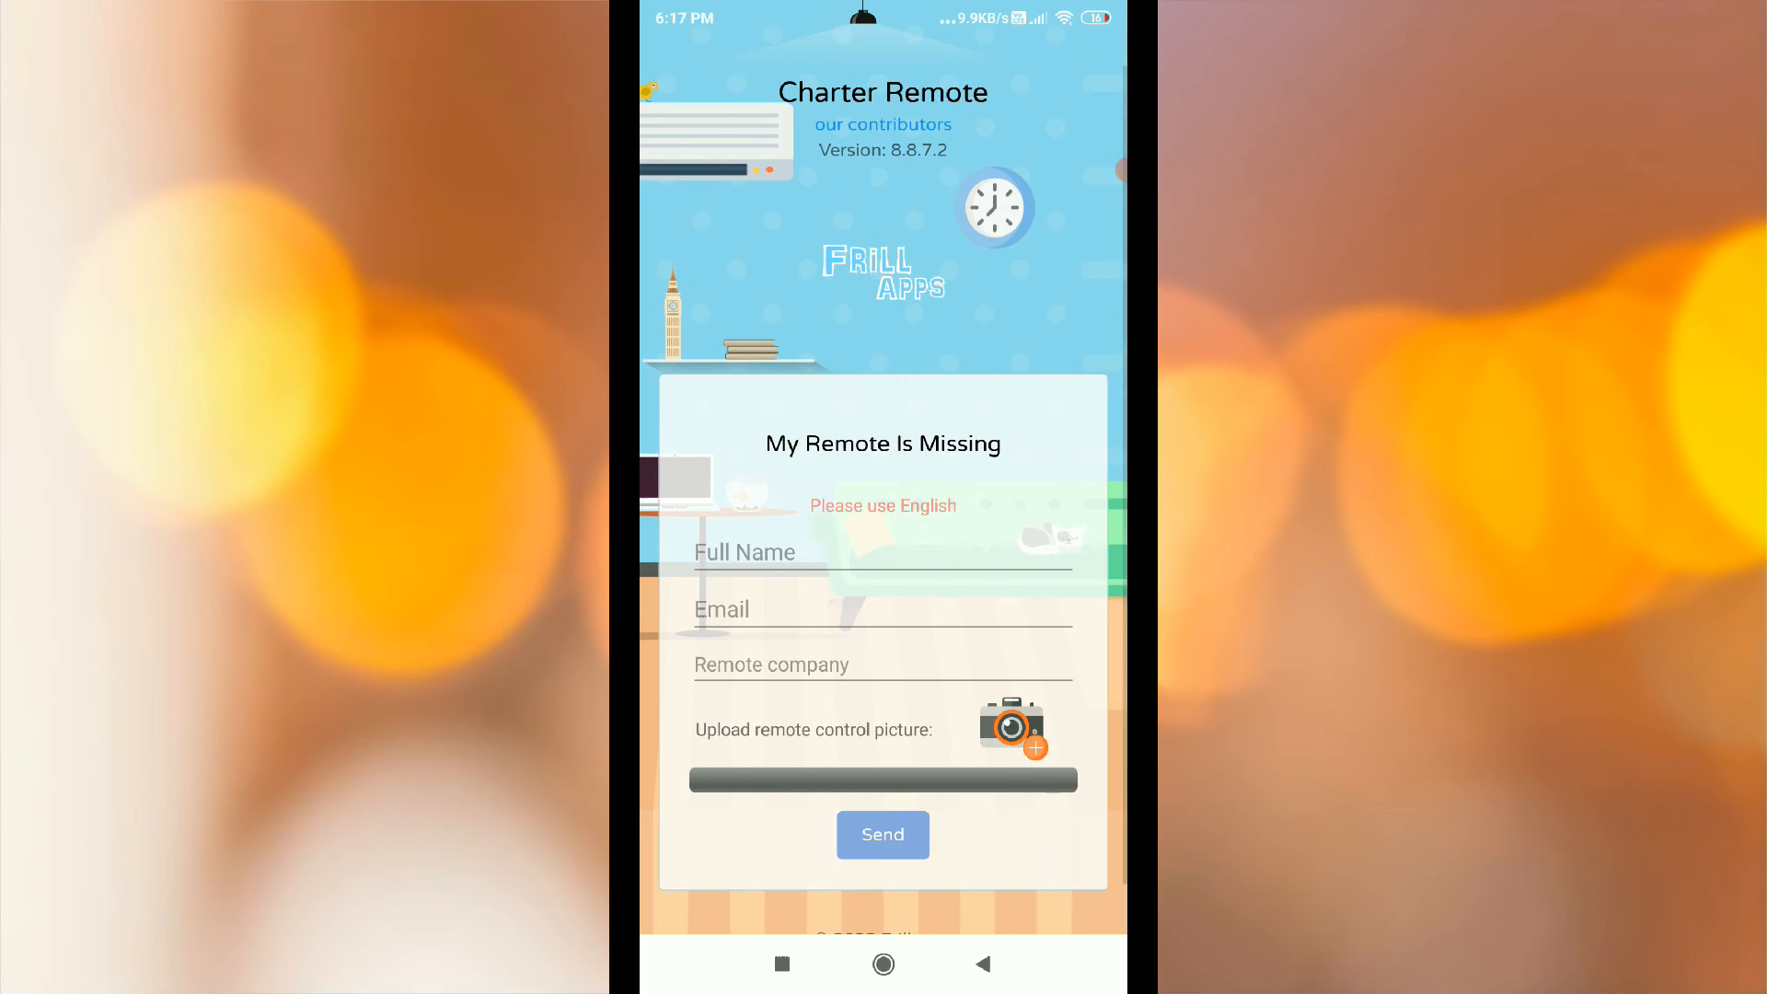